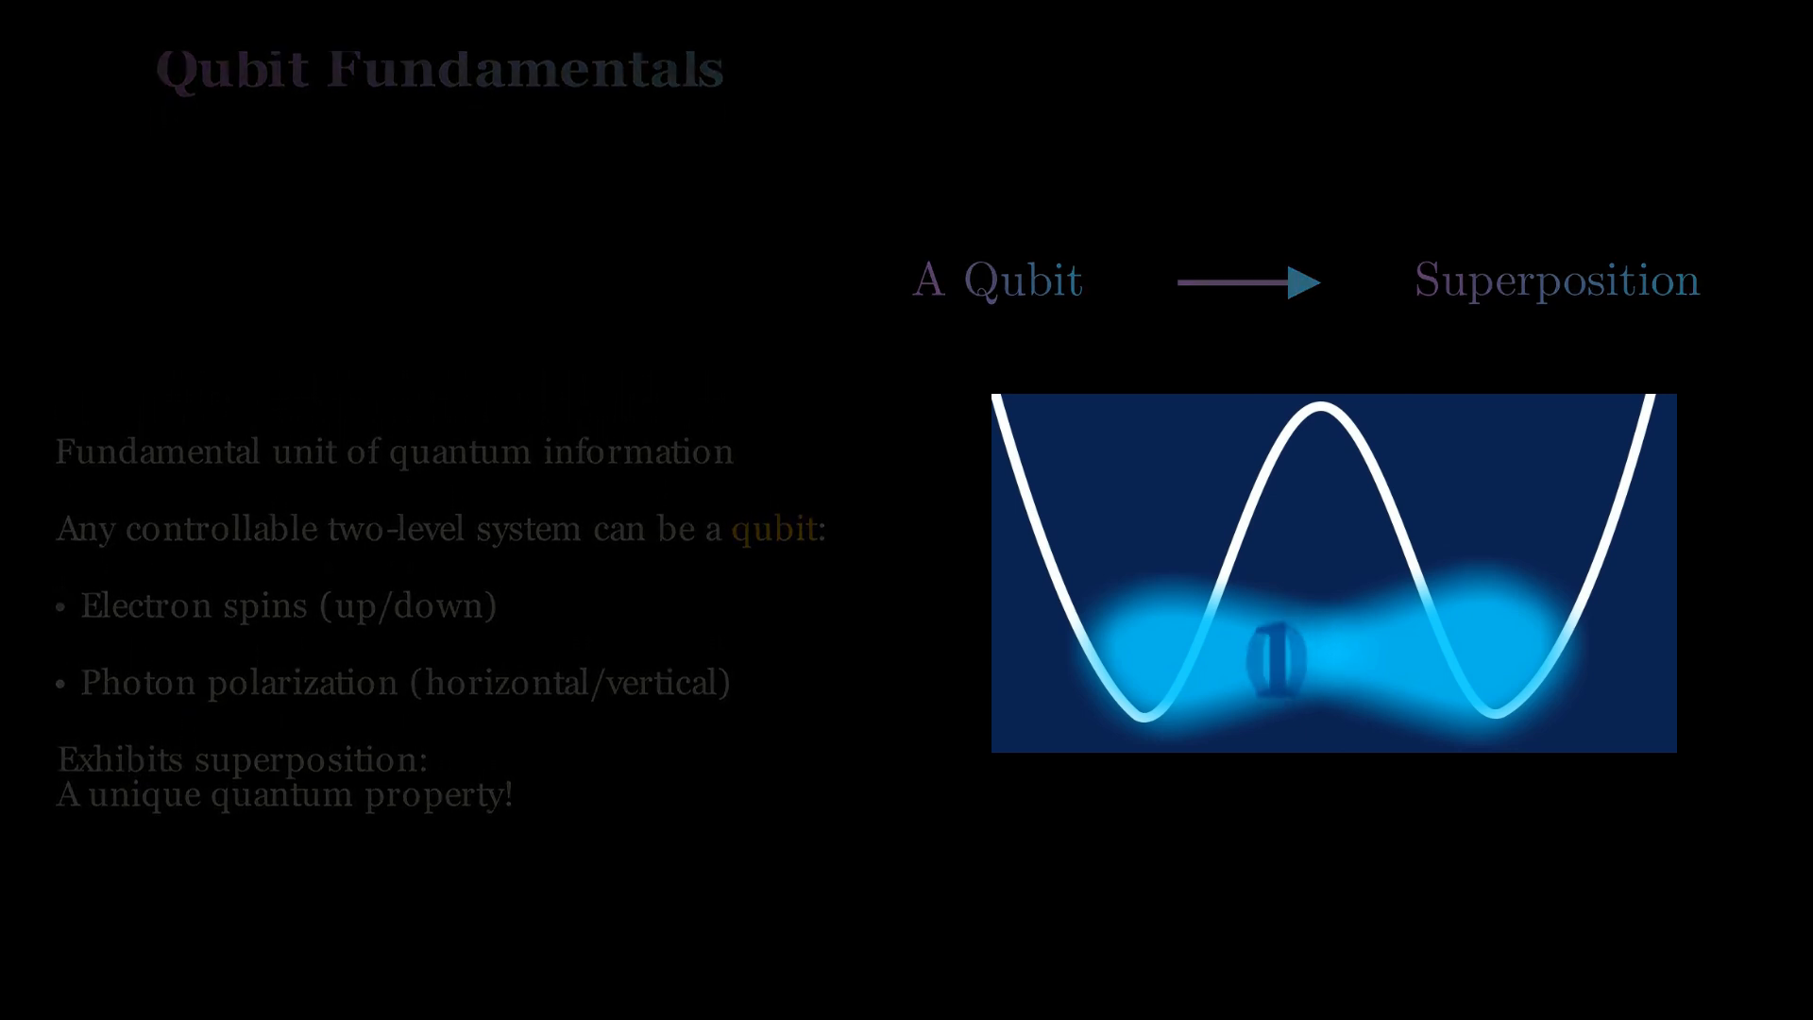
pyautogui.press('Right')
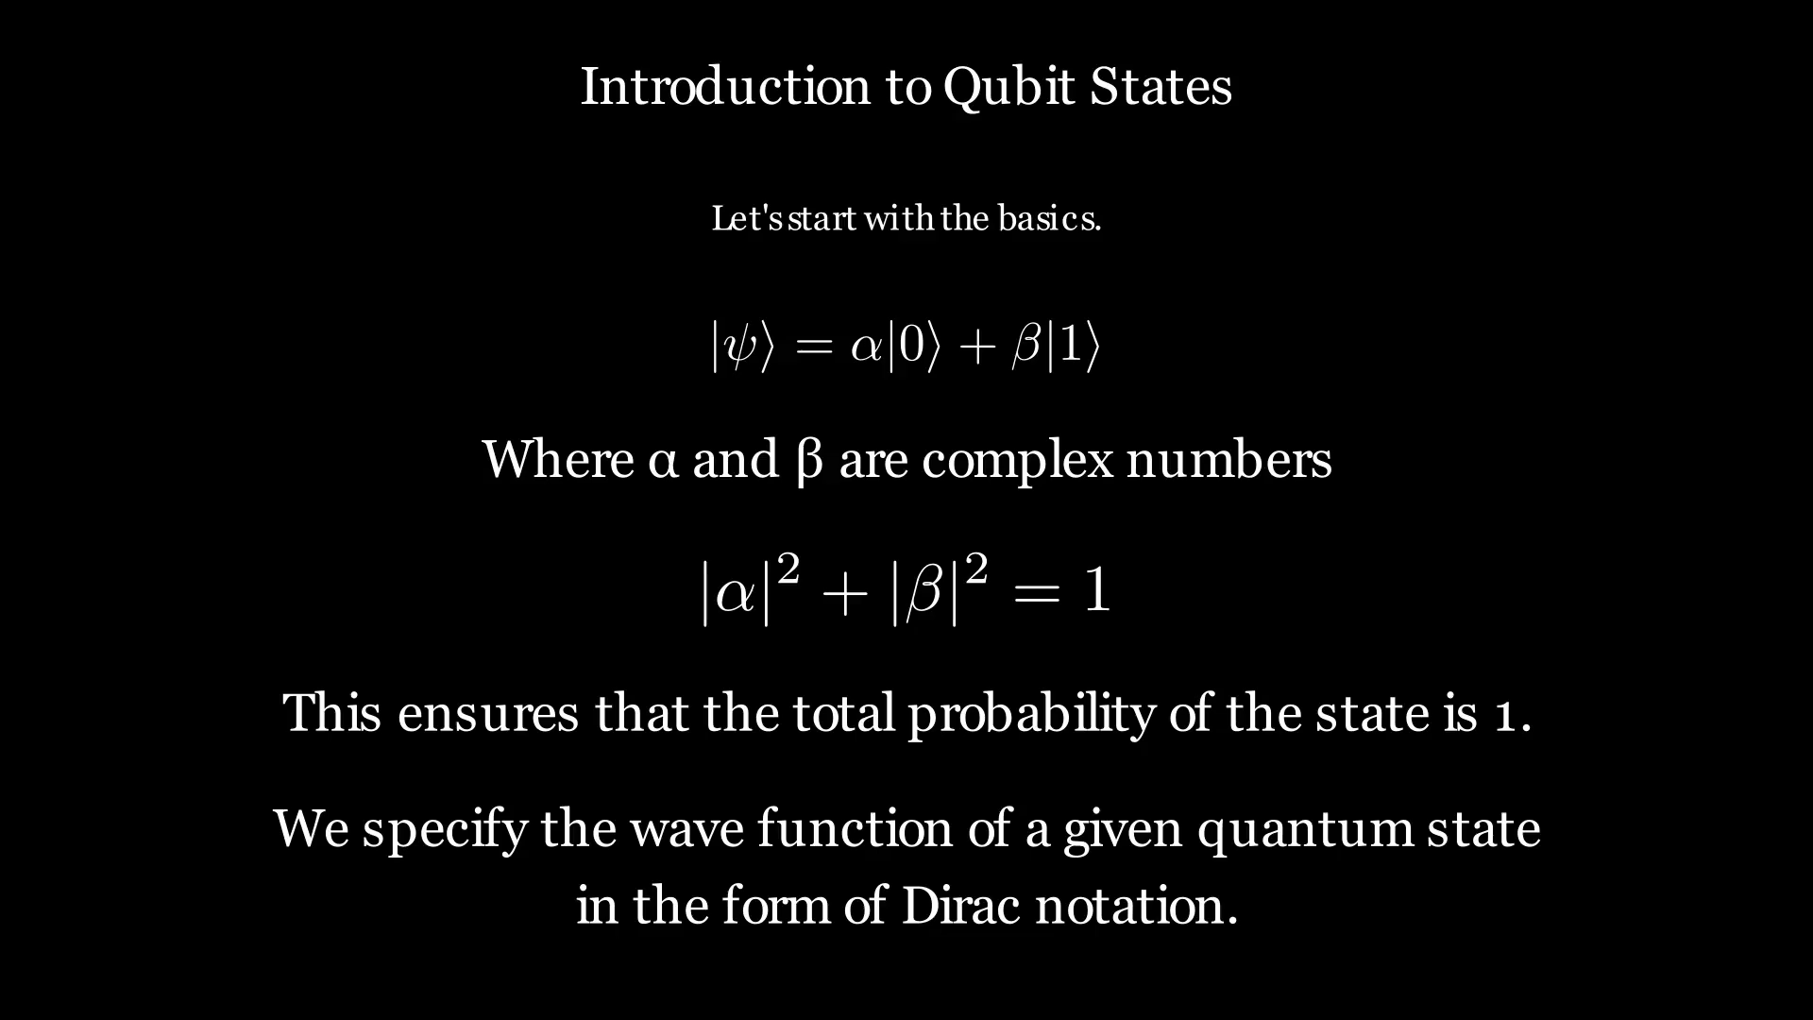
pyautogui.click(905, 347)
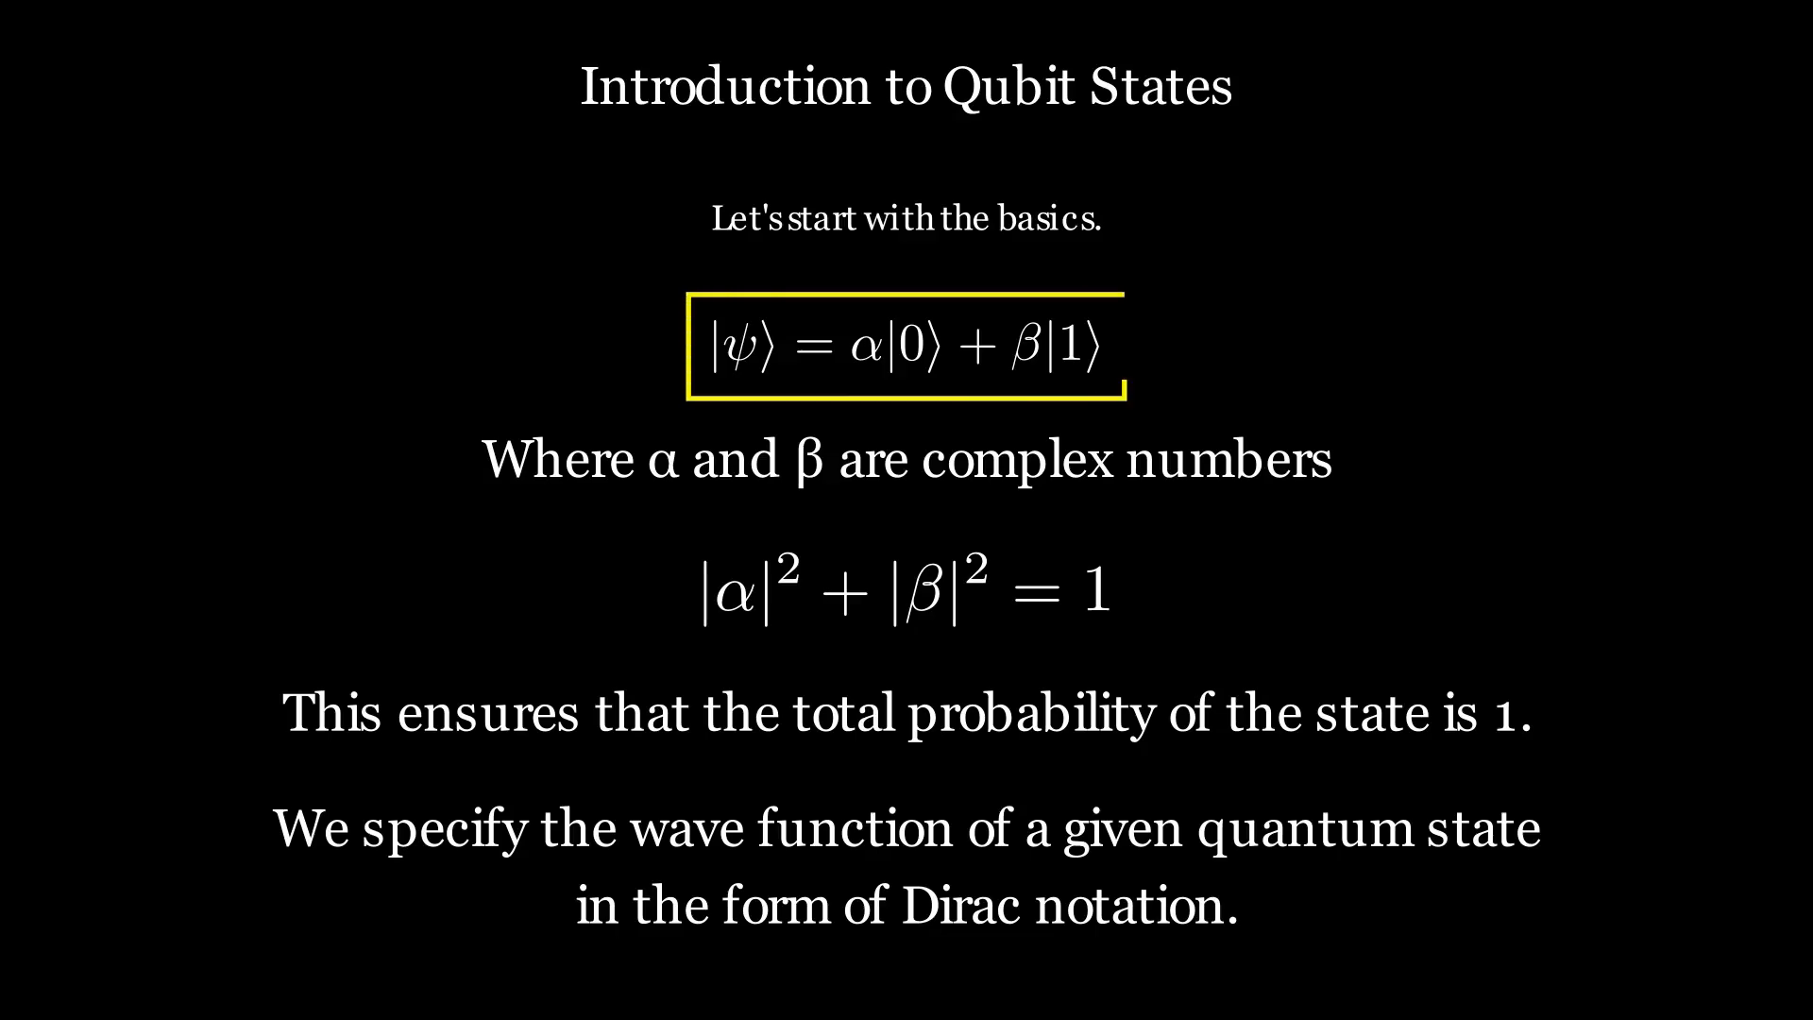